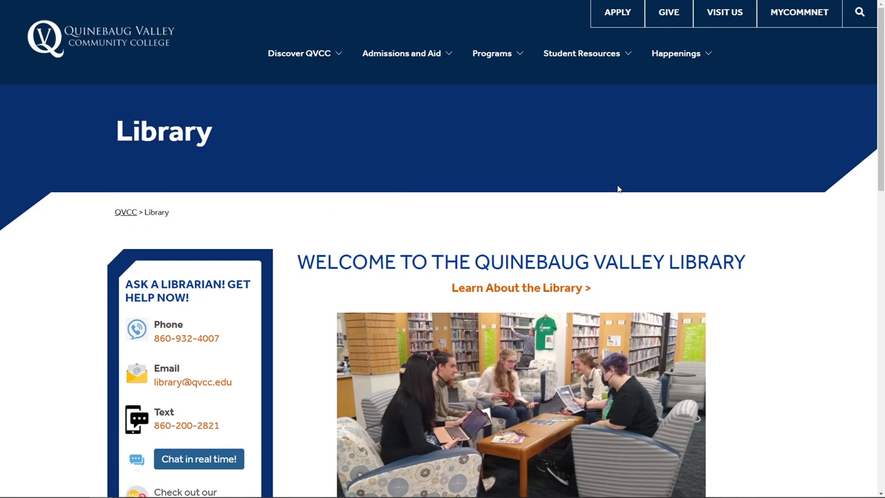
mouse_move(87, 354)
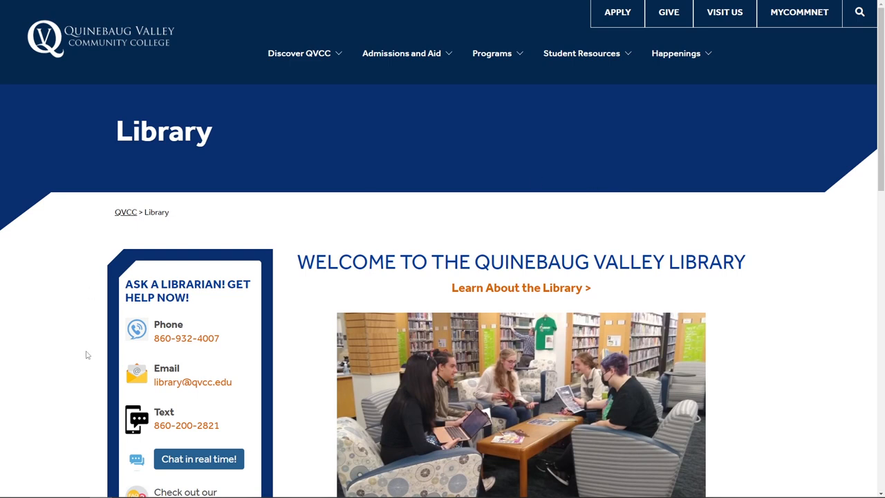
mouse_move(121, 425)
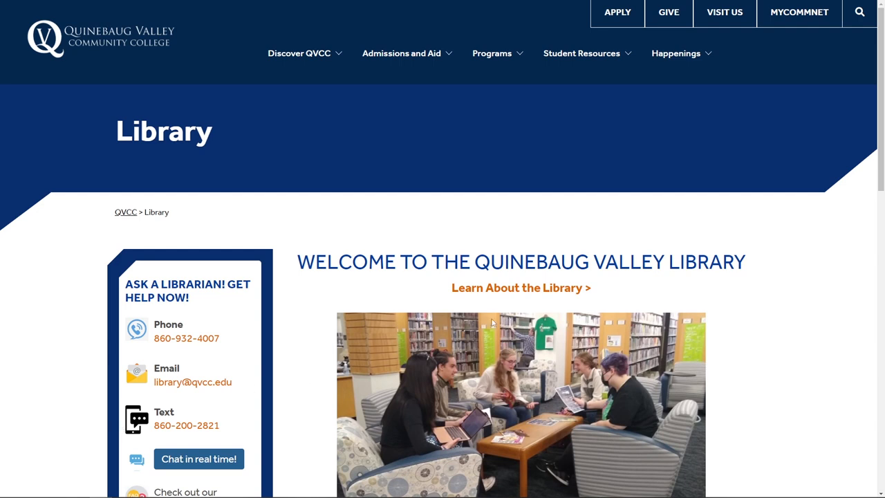
mouse_move(741, 184)
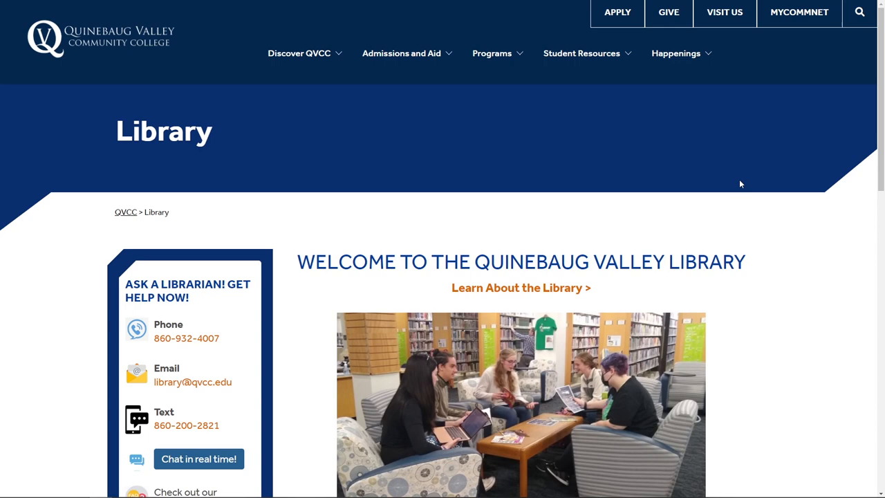
scroll("down", 3)
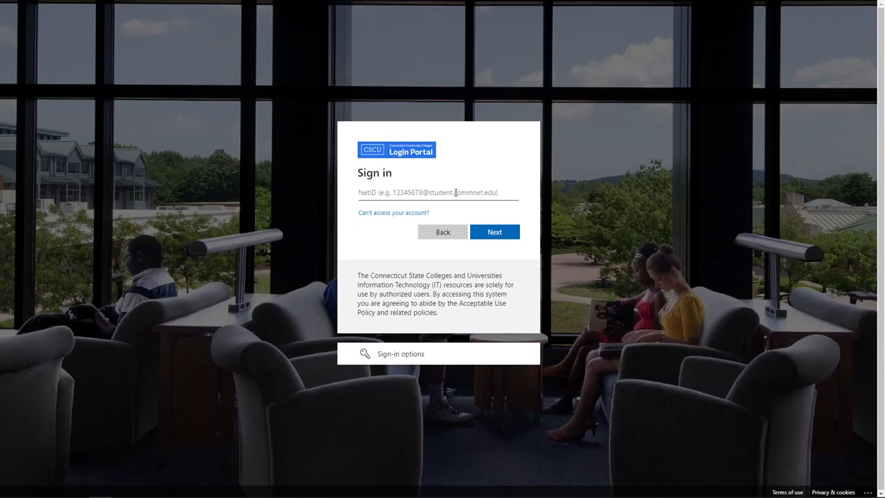
left_click(437, 193)
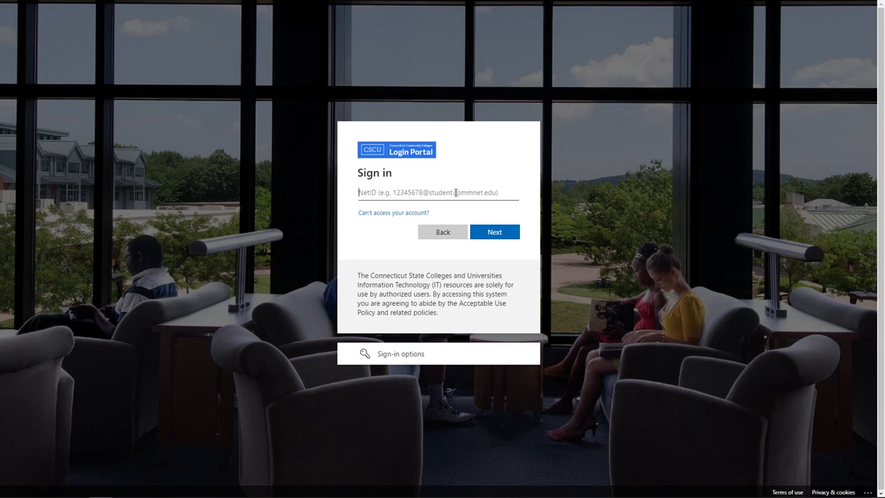
type("0198789")
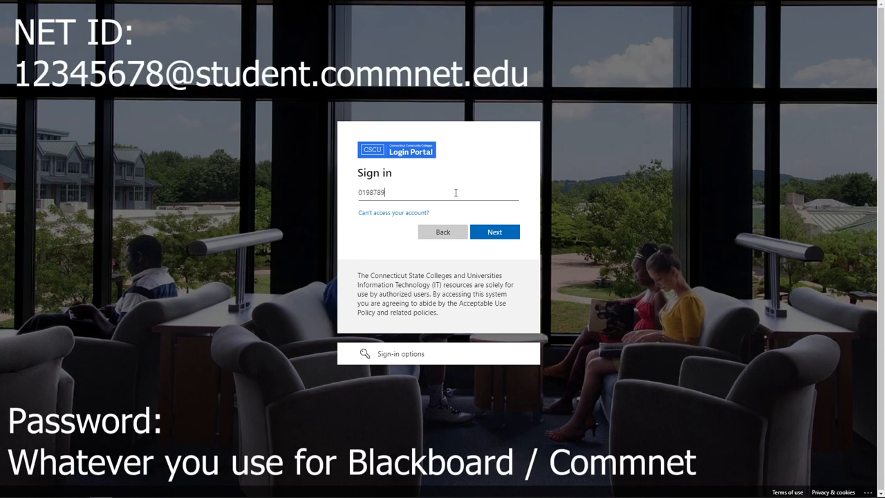
left_click(495, 233)
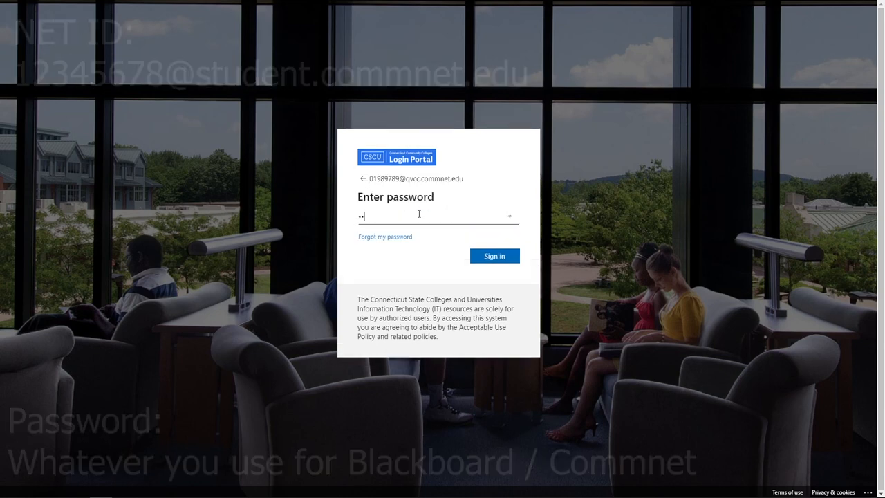
left_click(495, 256)
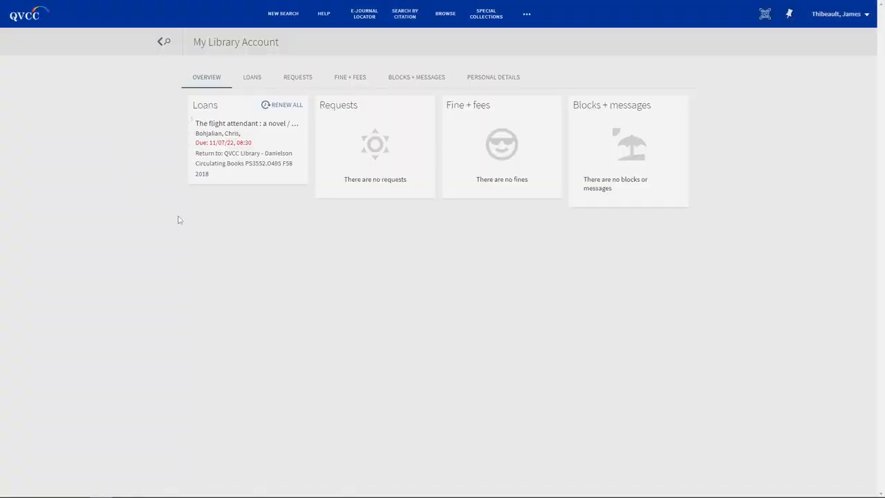
mouse_move(690, 89)
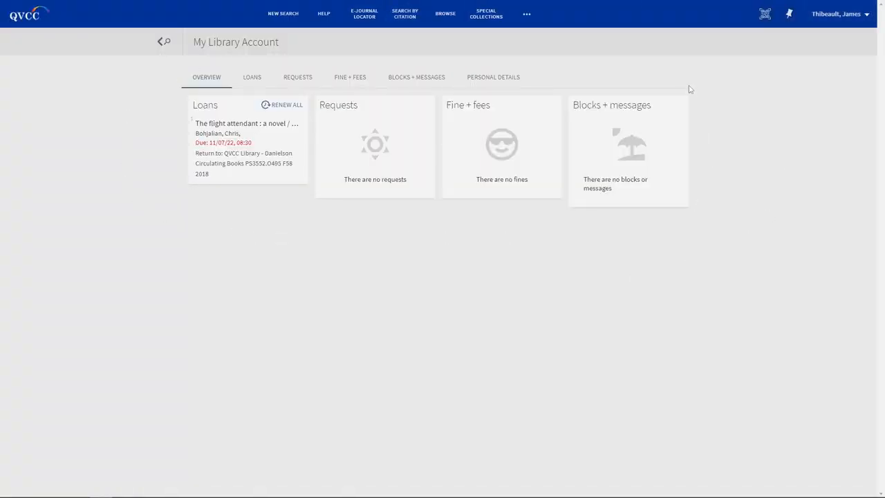
Step: From the Loans list, renew 'The flight attendant' and dismiss the confirmation banner
left_click(252, 77)
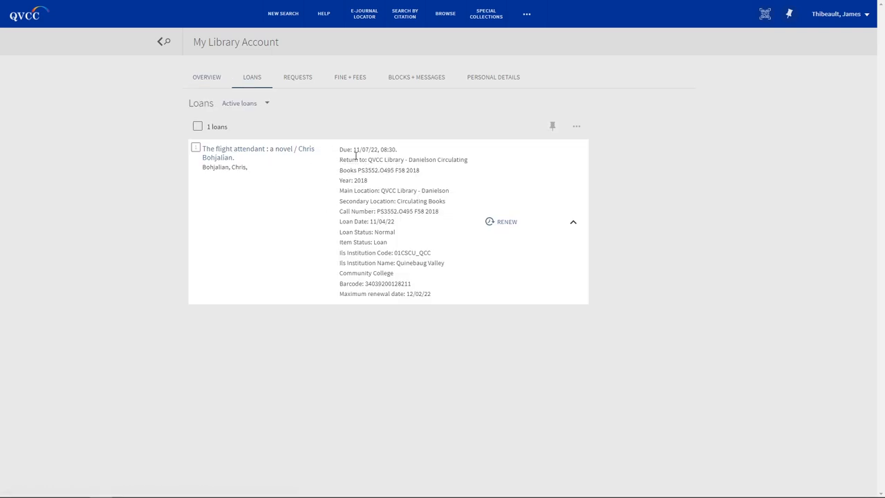
mouse_move(316, 202)
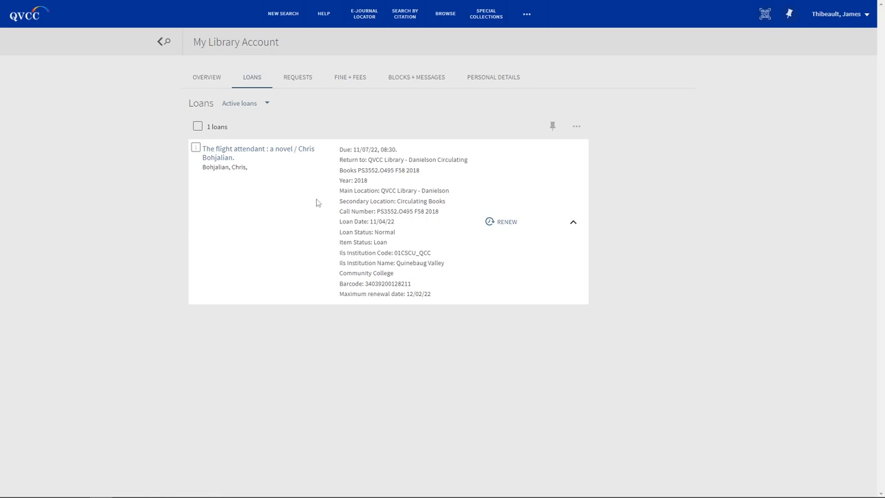
mouse_move(505, 221)
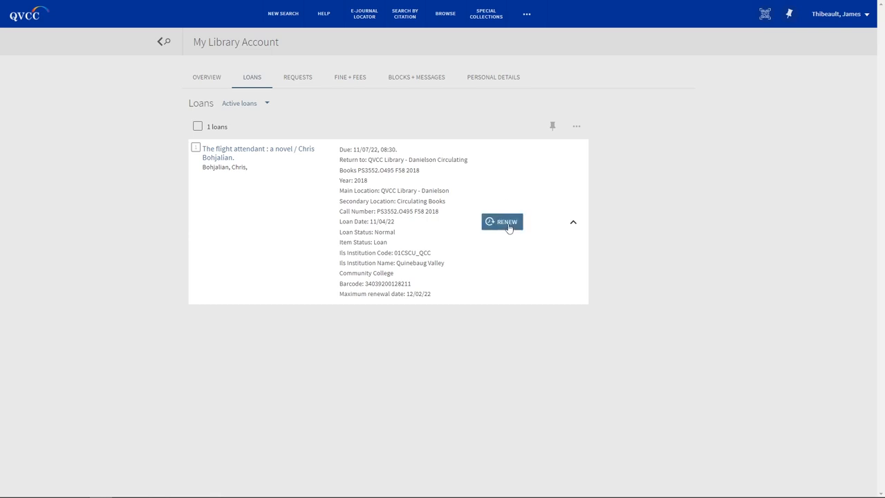
left_click(501, 221)
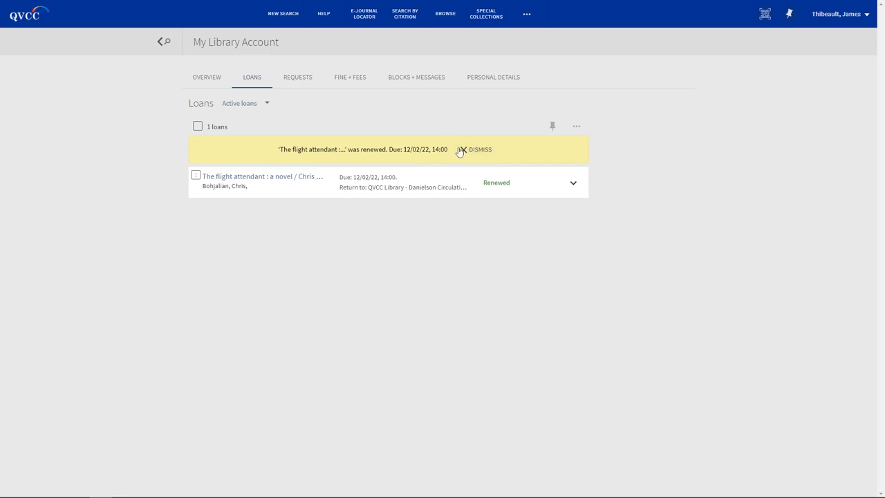
left_click(462, 149)
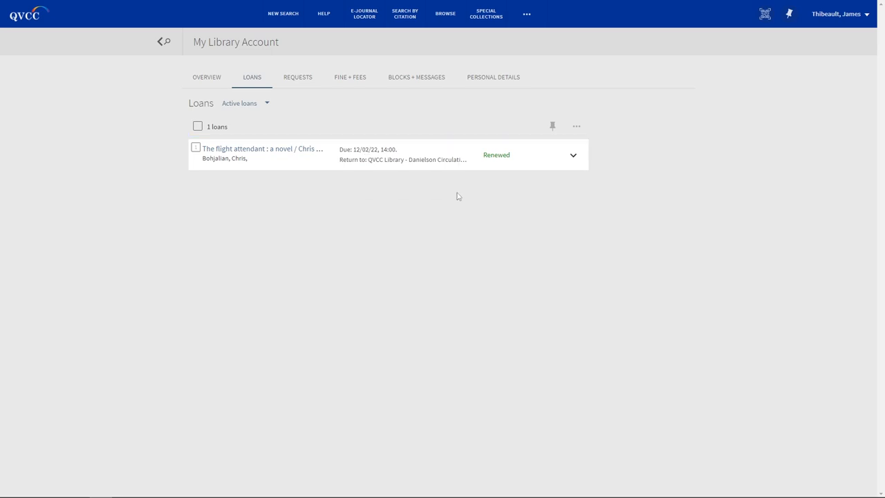